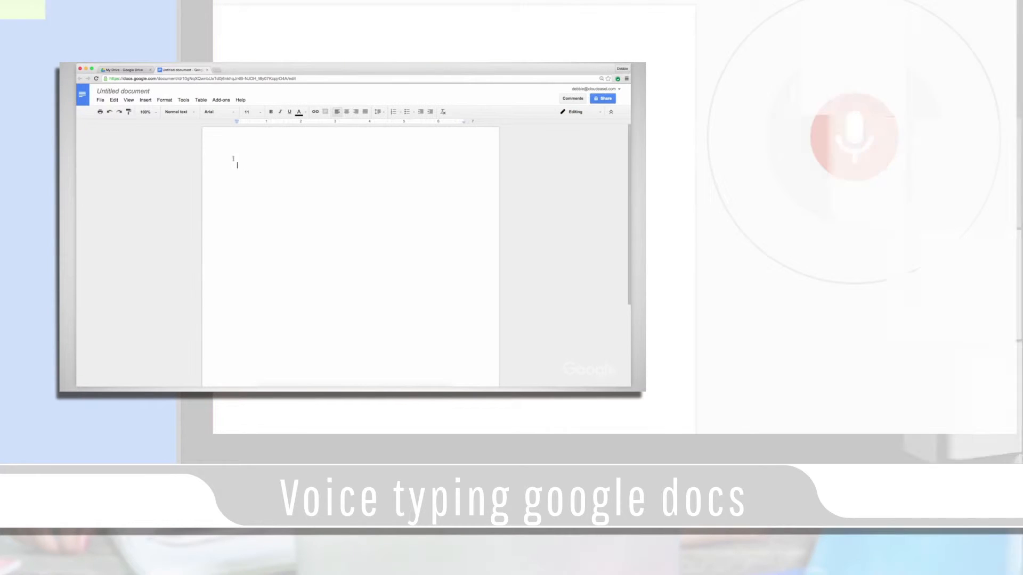
- Turn on Voice typing from the Tools menu so the microphone panel appears
{"action": "left_click", "coordinate": [183, 100]}
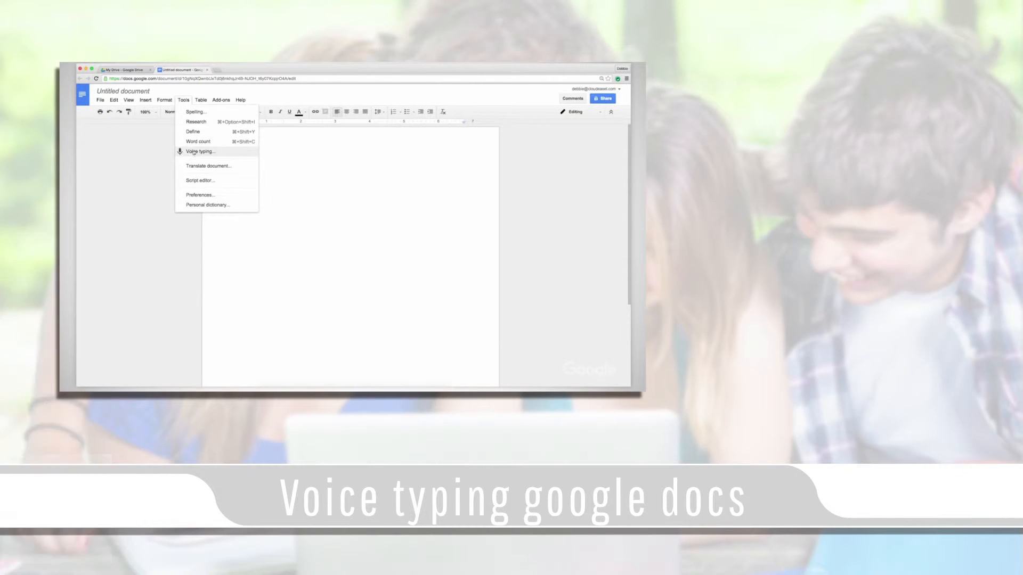
{"action": "left_click", "coordinate": [199, 152]}
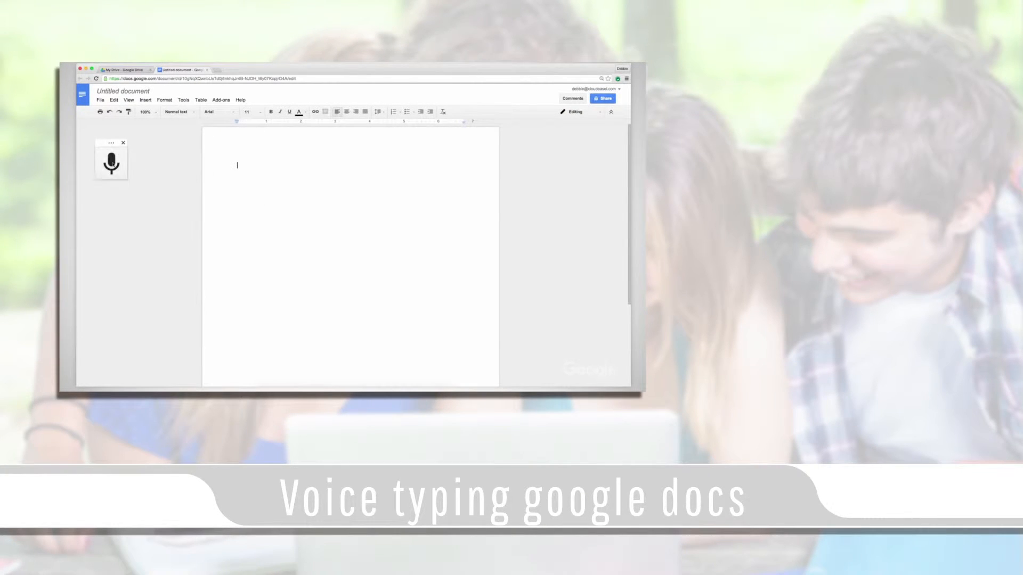
{"action": "left_click", "coordinate": [111, 162]}
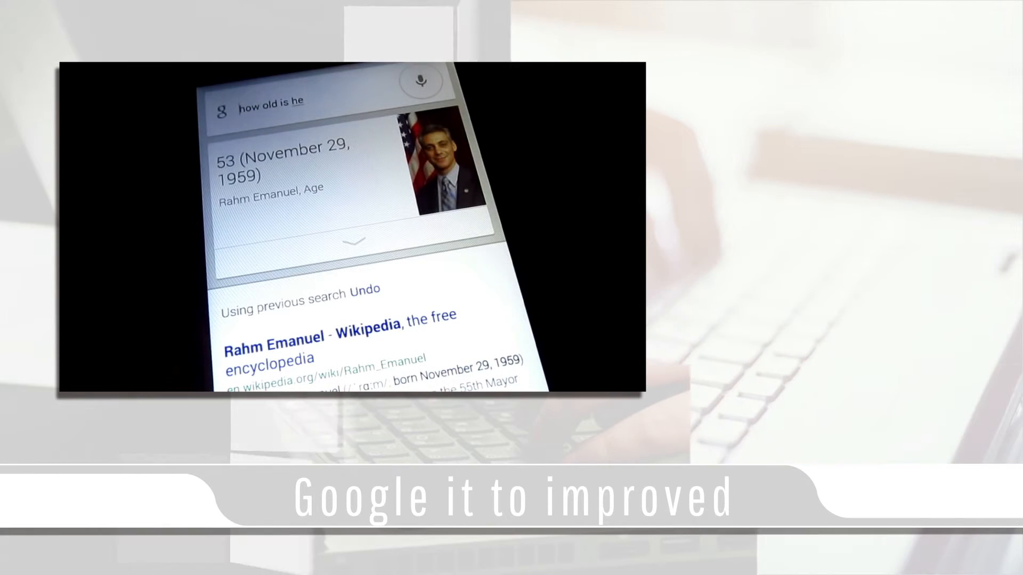
{"action": "left_click", "coordinate": [422, 80]}
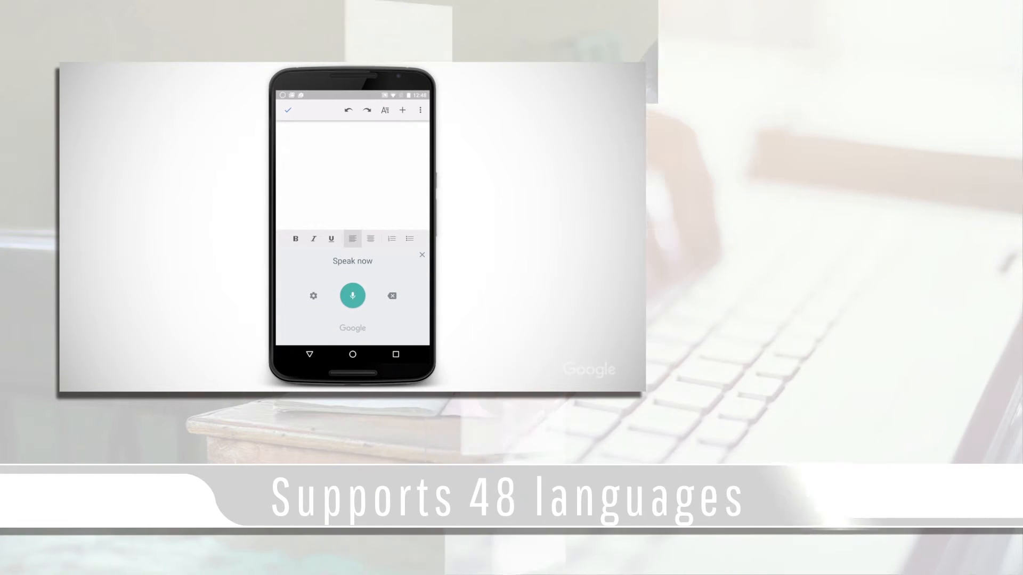
{"action": "left_click", "coordinate": [353, 295]}
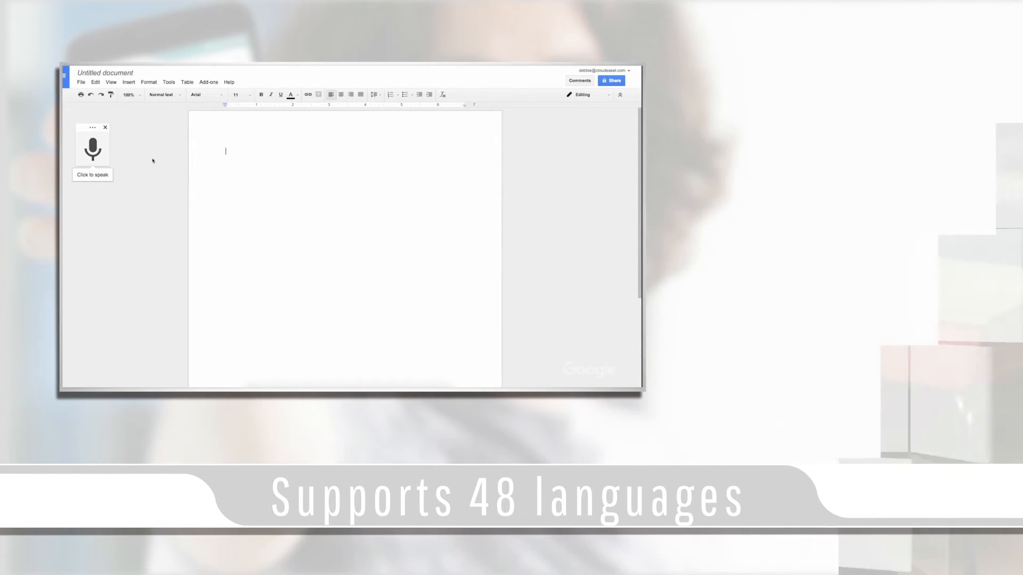
- Start the microphone listening for dictation
{"action": "left_click", "coordinate": [81, 82]}
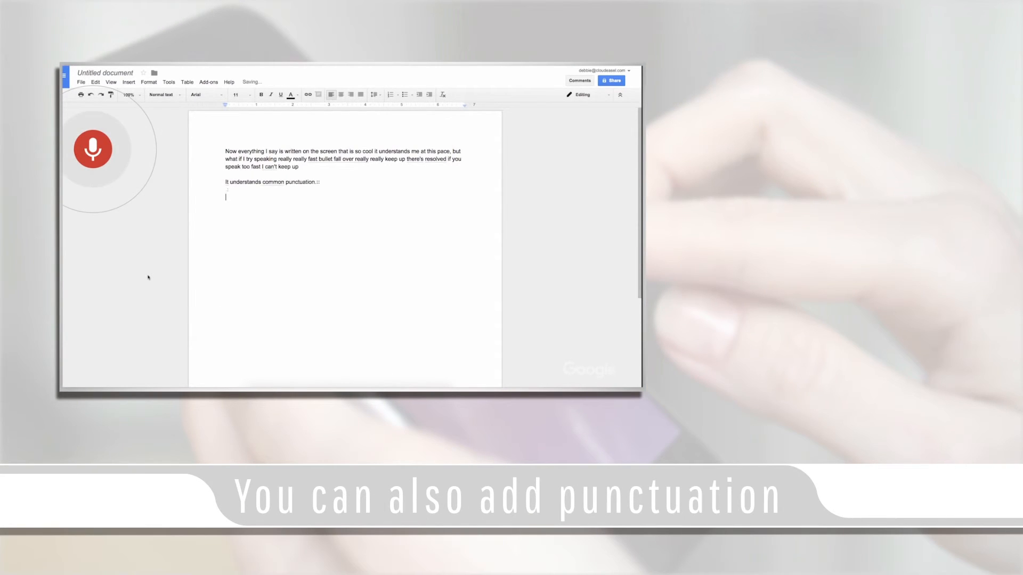
- Dictate "And useful items like?" and begin a new line starting with "And"
{"action": "type", "text": "And useful items like?"}
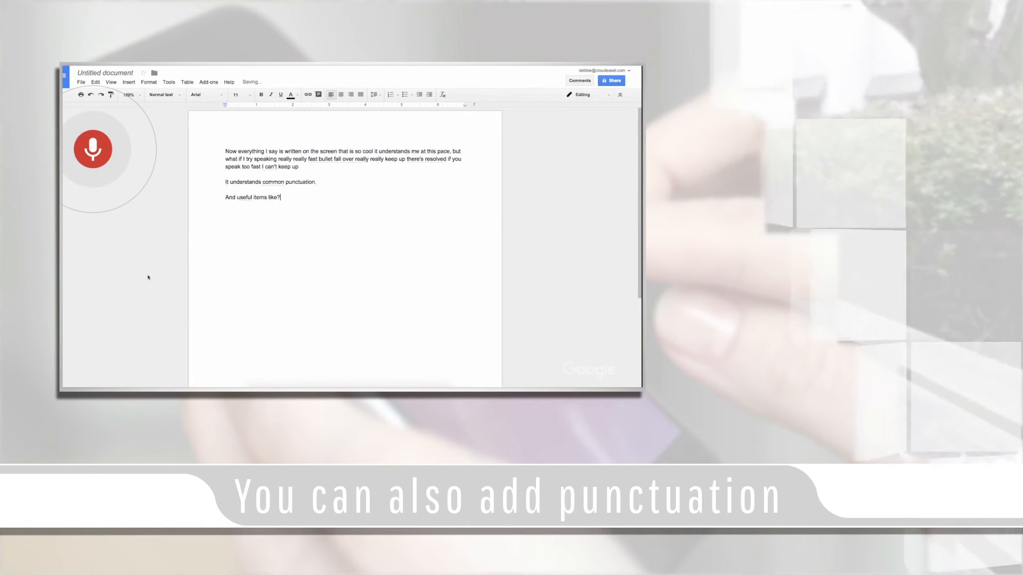
{"action": "type", "text": "And,"}
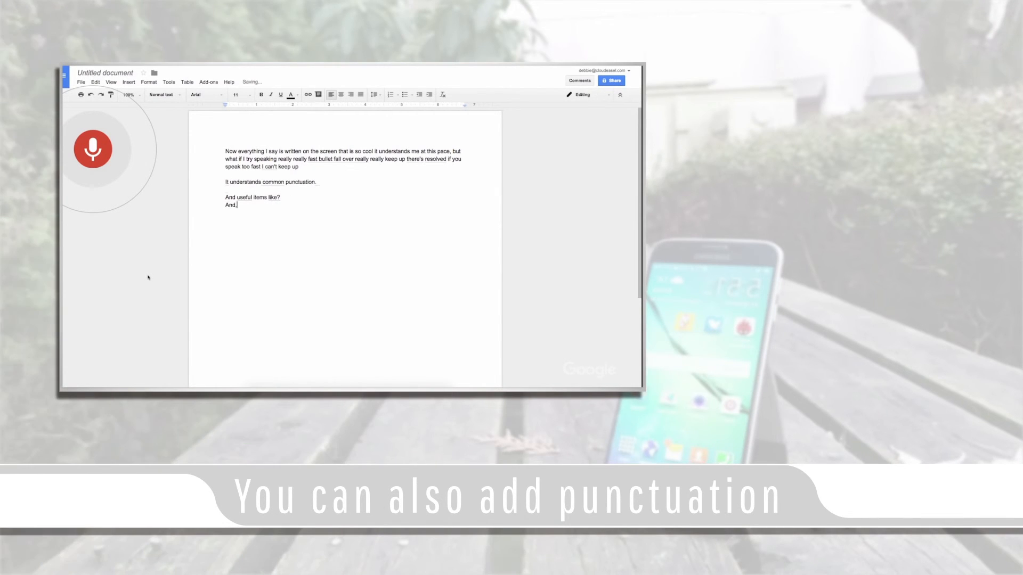